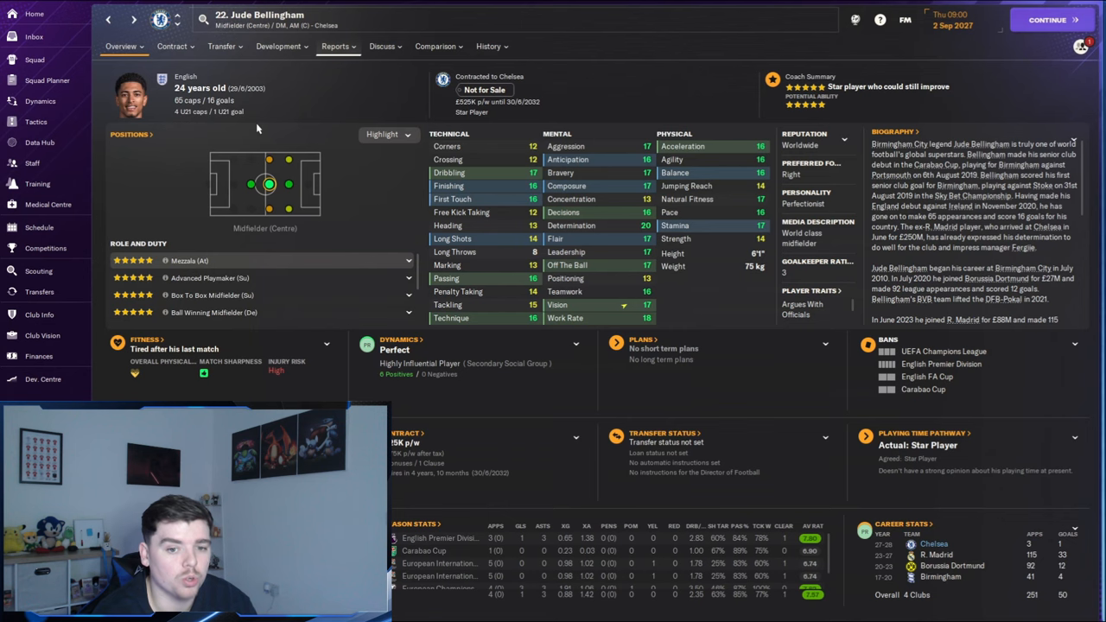
pyautogui.moveTo(536, 180)
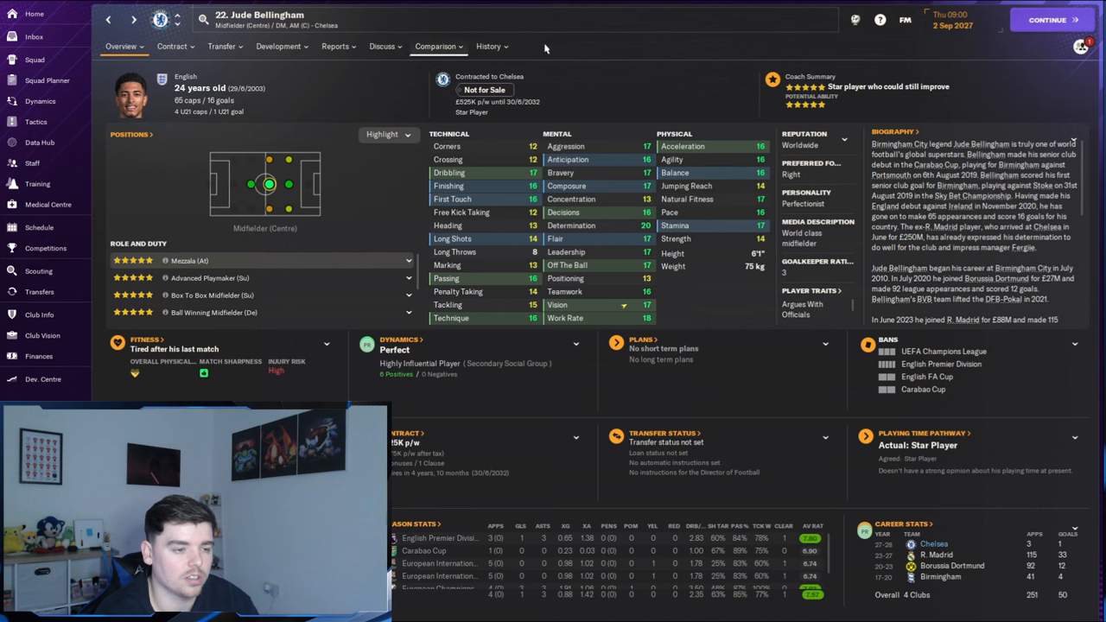
# Step: Auto-fill Chelsea's 4-2-3-1 DM AM Wide with Pick Best XI, then head to the season schedule
pyautogui.click(487, 45)
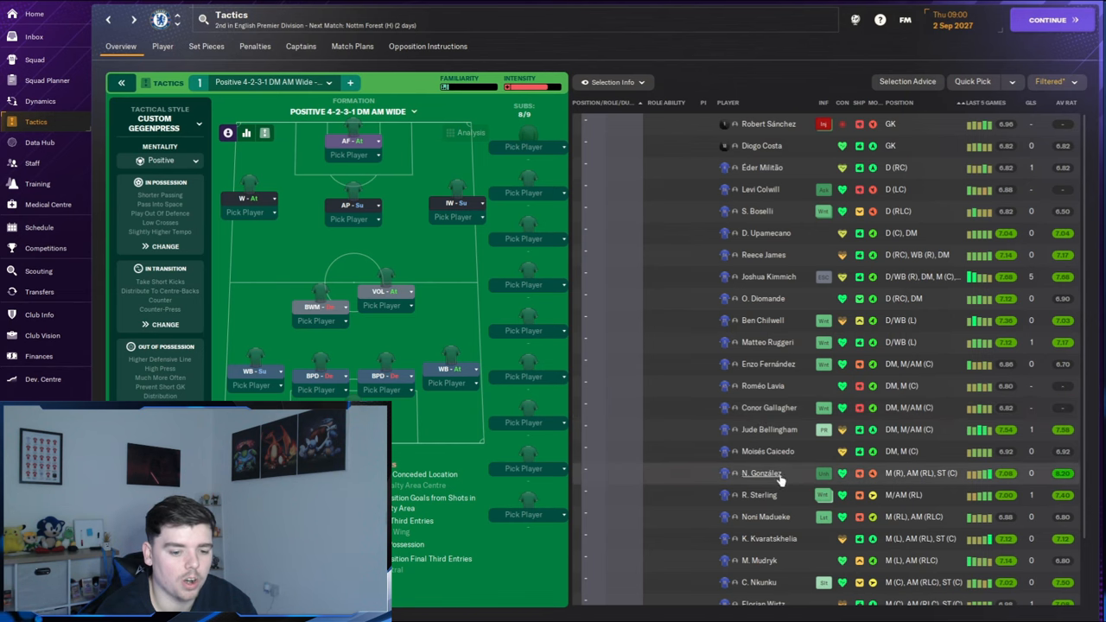
pyautogui.moveTo(803, 315)
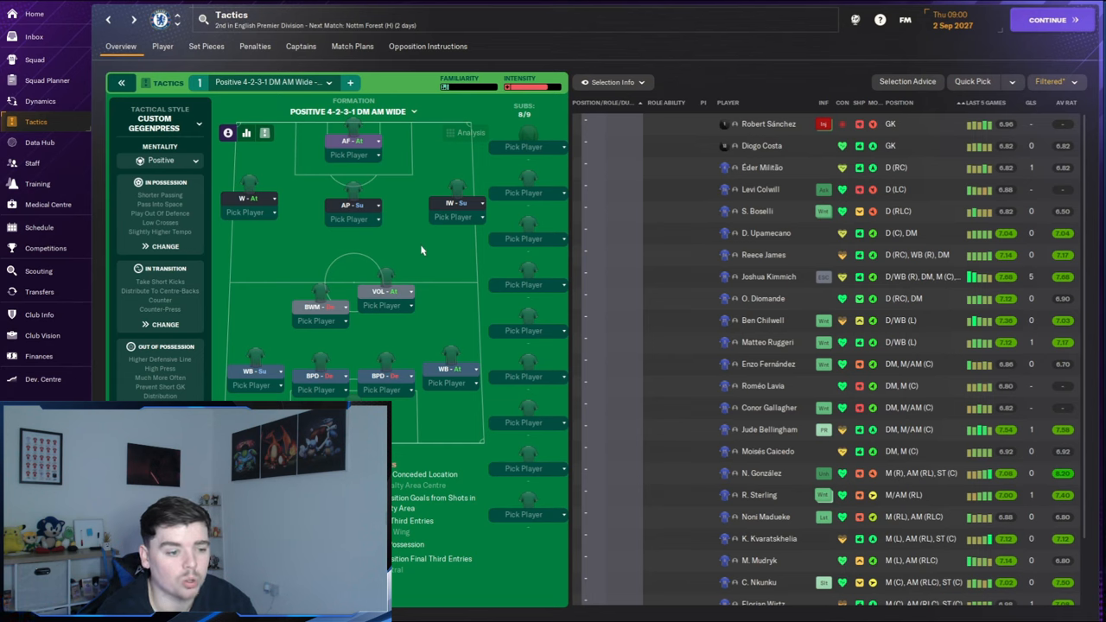
pyautogui.moveTo(532, 69)
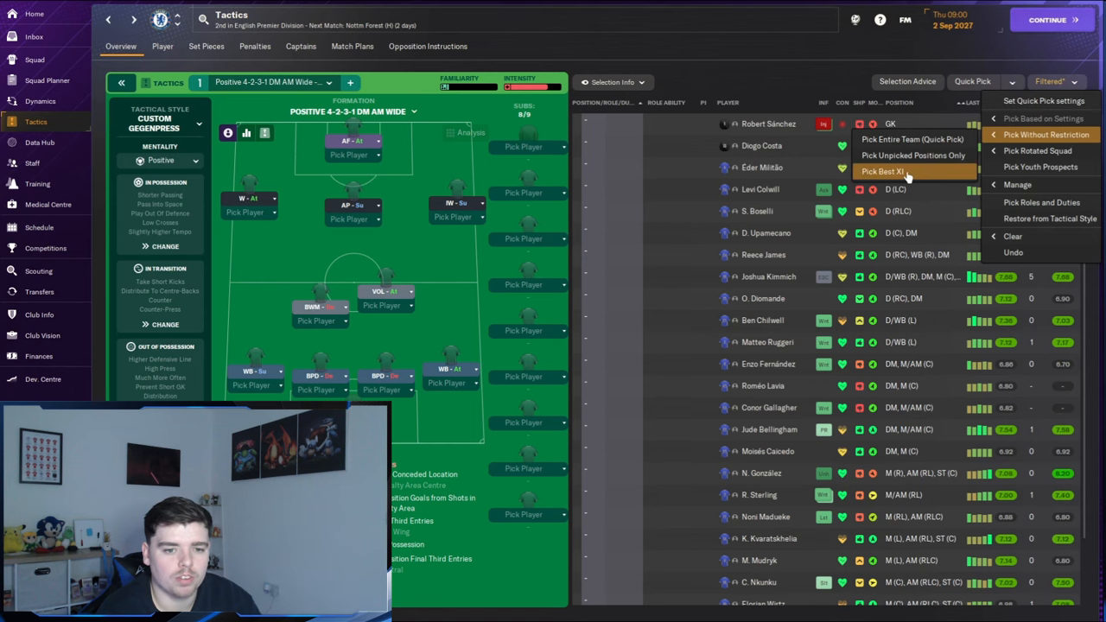
pyautogui.click(882, 171)
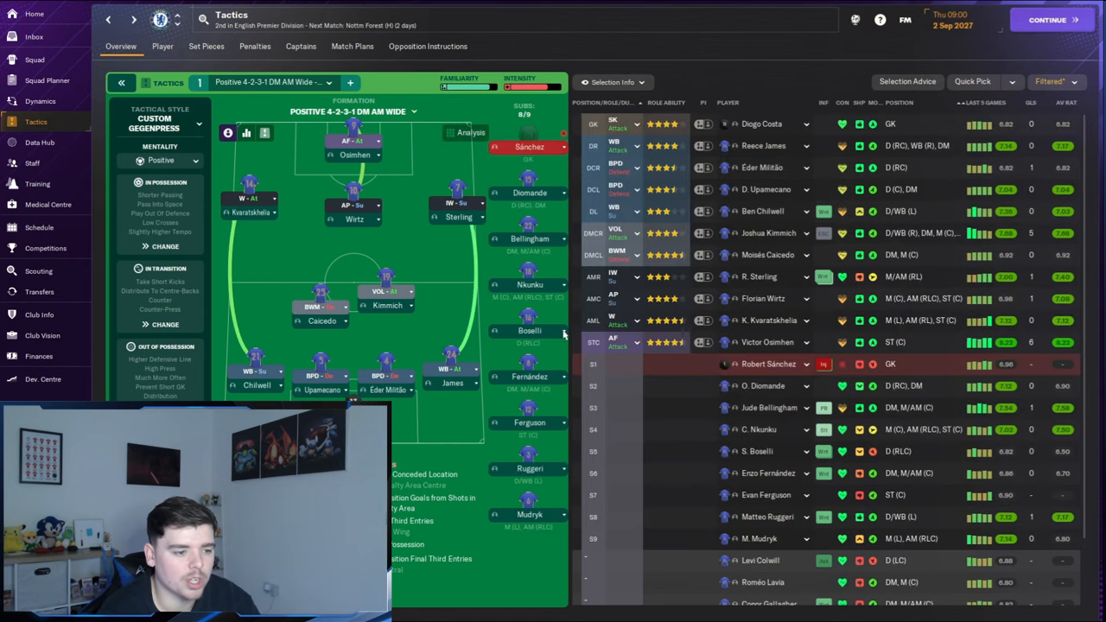
pyautogui.moveTo(287, 248)
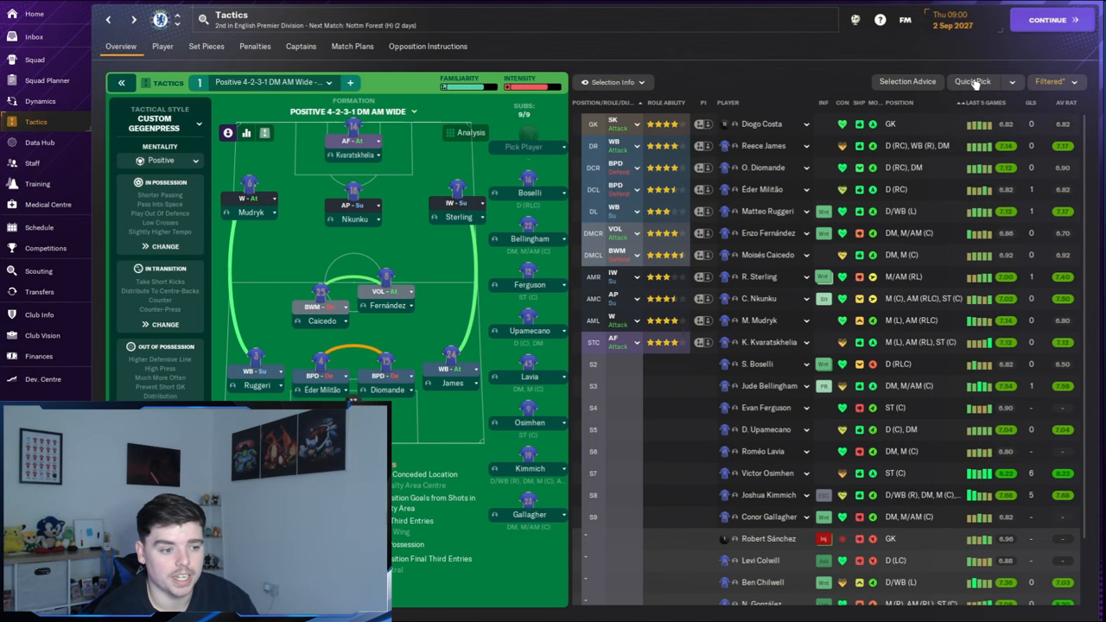
pyautogui.click(38, 228)
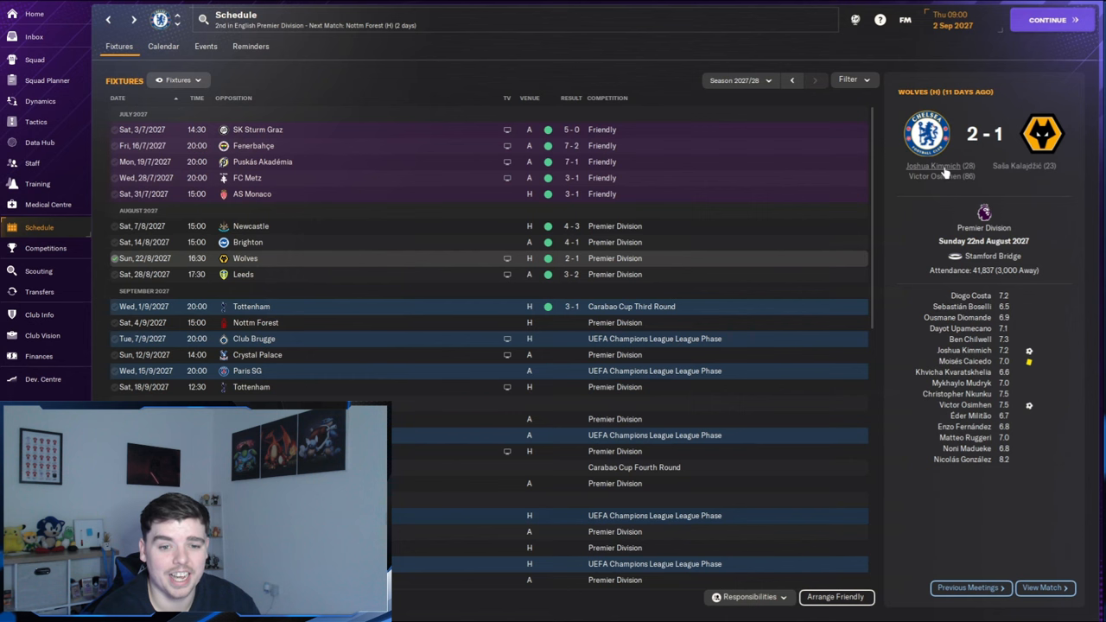
# Step: Scroll through Chelsea's 2027/28 results and fixtures, past the 4-1 Brighton win to January 2028
pyautogui.scroll(-3)
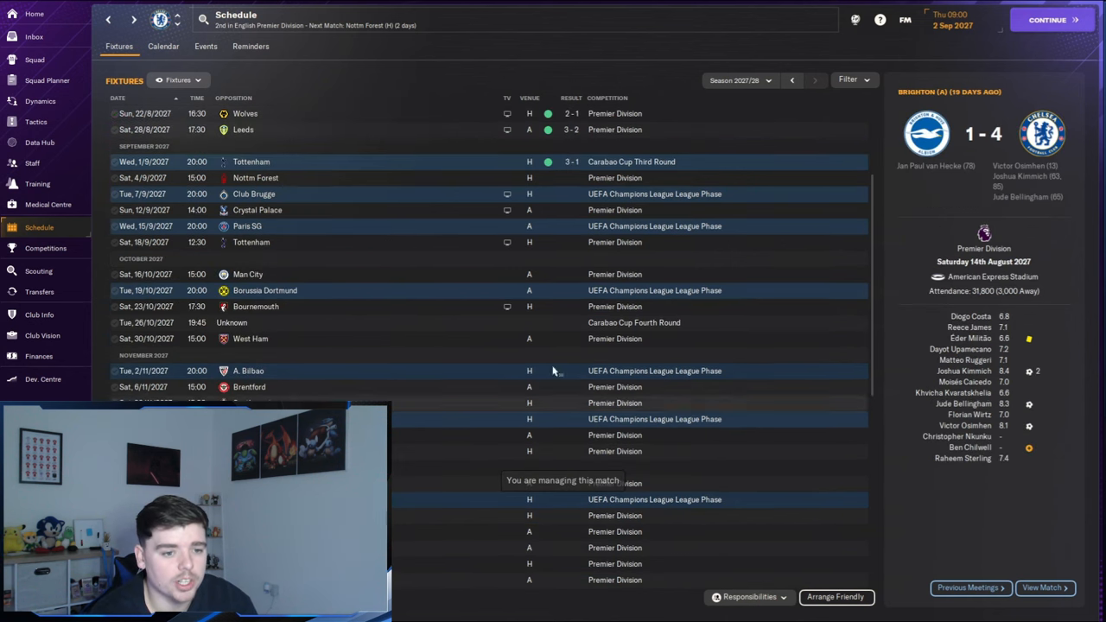
pyautogui.moveTo(629, 257)
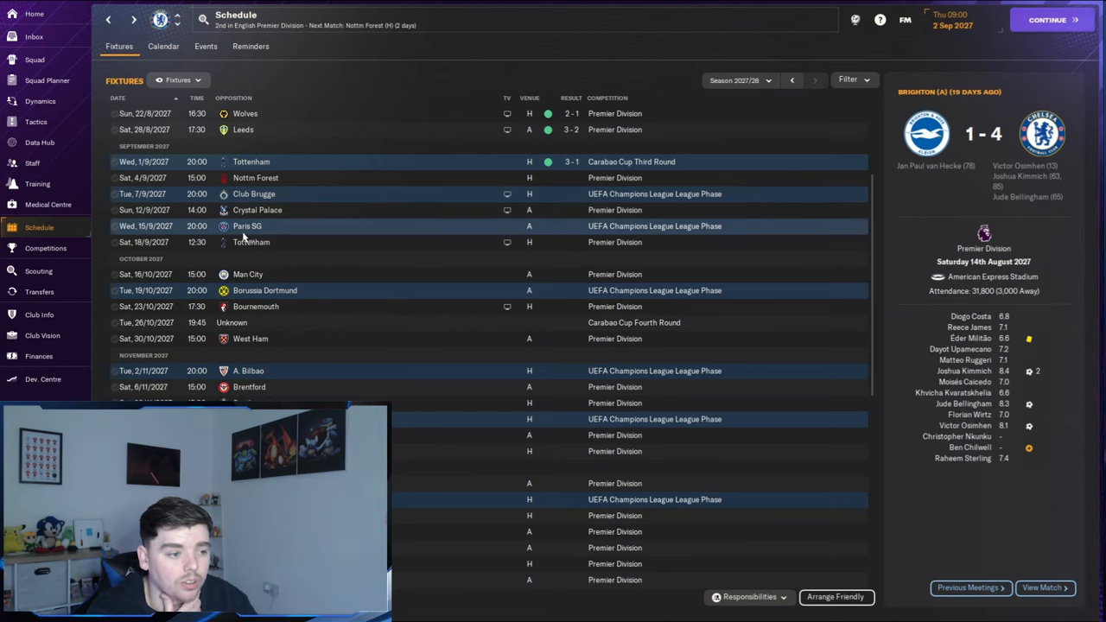
pyautogui.moveTo(293, 384)
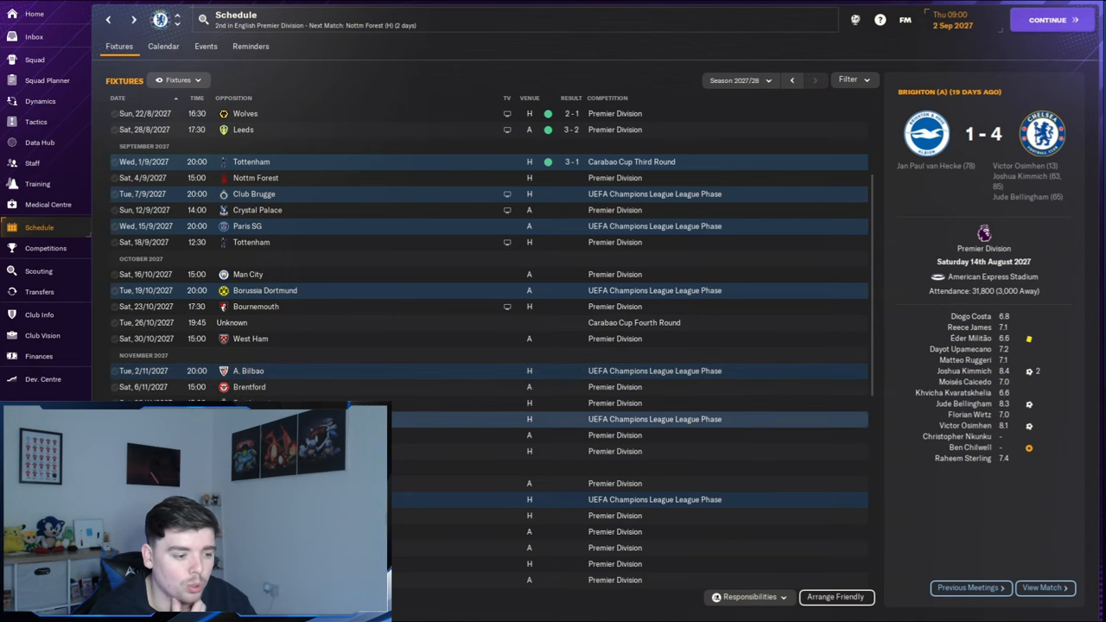
pyautogui.scroll(-3)
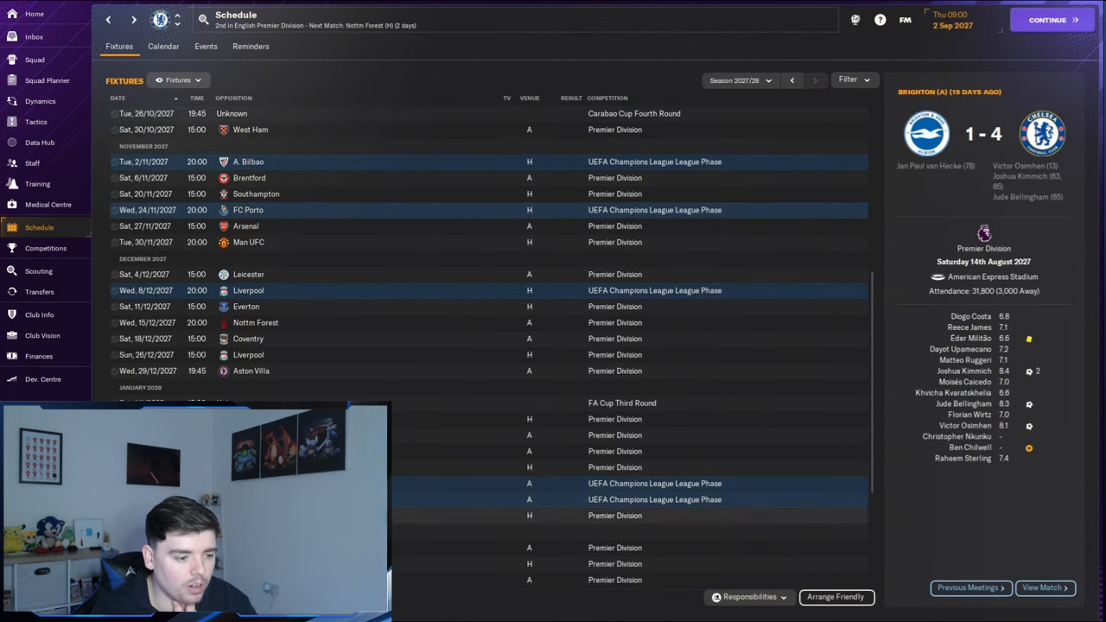
pyautogui.scroll(-3)
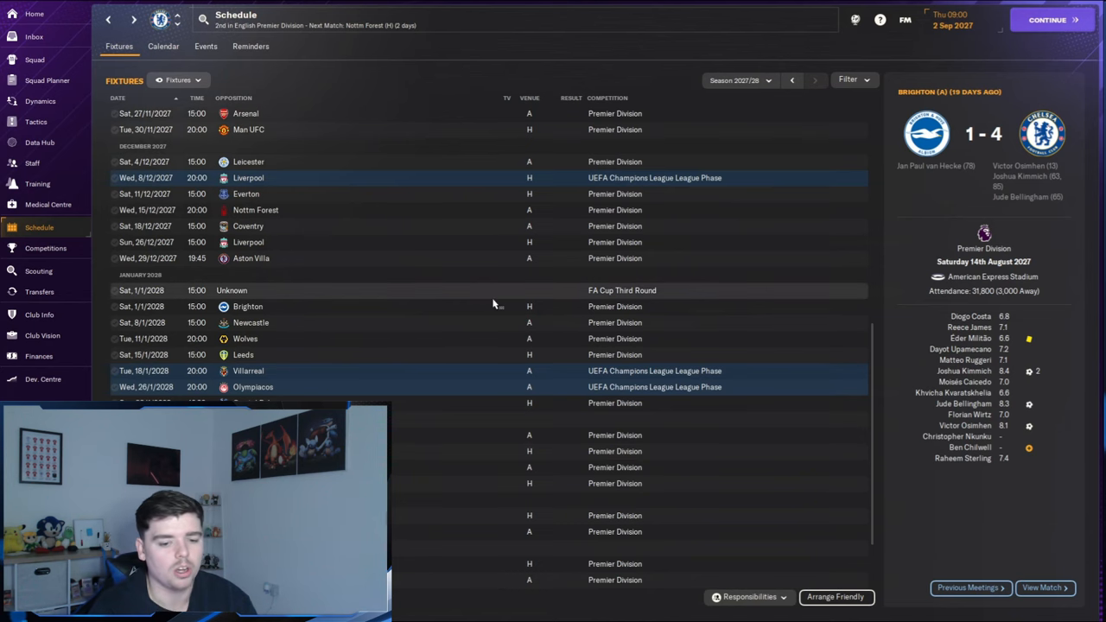
pyautogui.scroll(3)
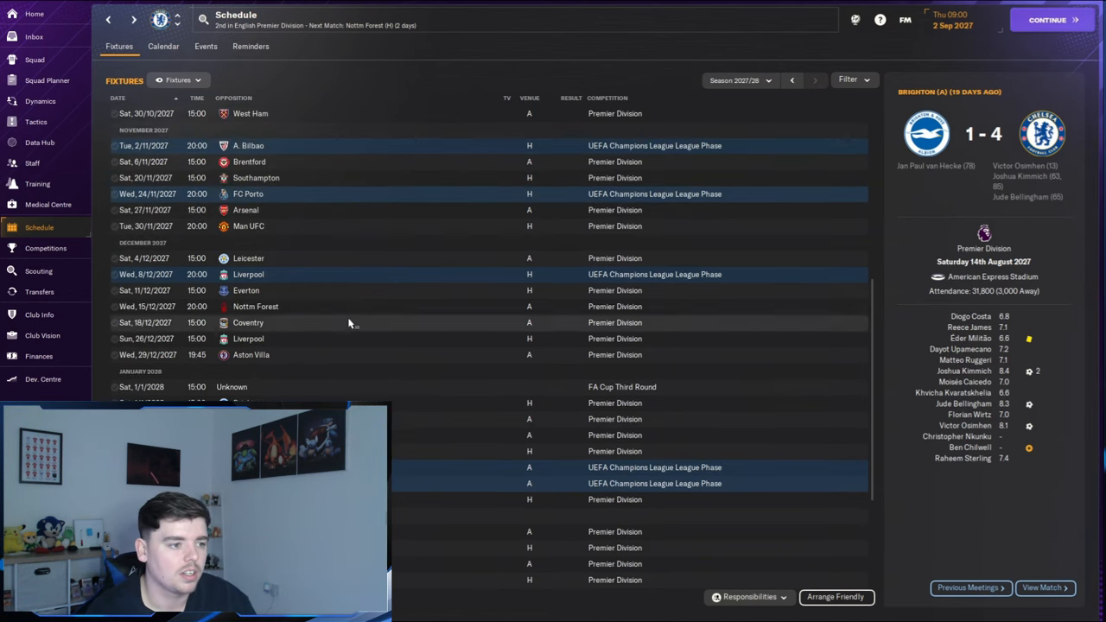
pyautogui.moveTo(320, 275)
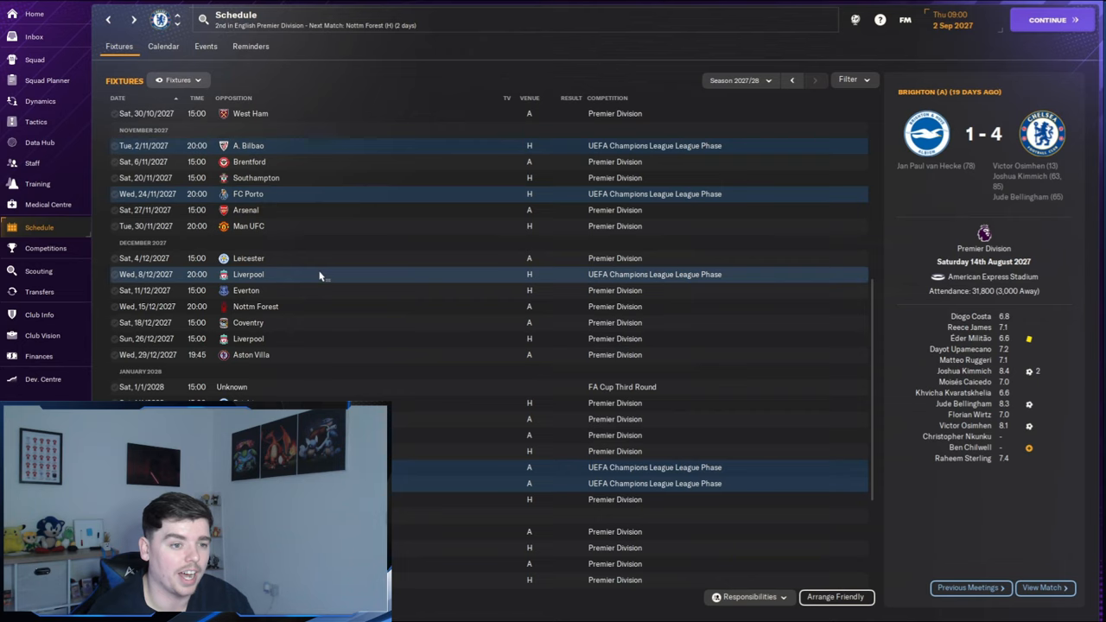